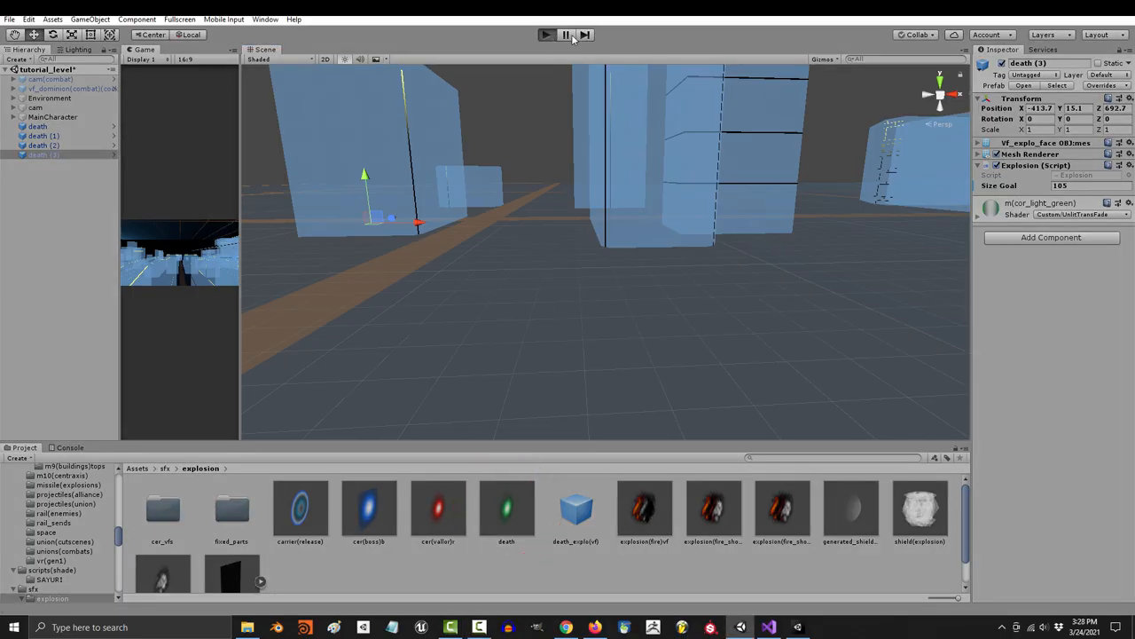
Play the level to watch the green explosions, stop it, then start Play mode again.
{"action": "left_click", "coordinate": [546, 34]}
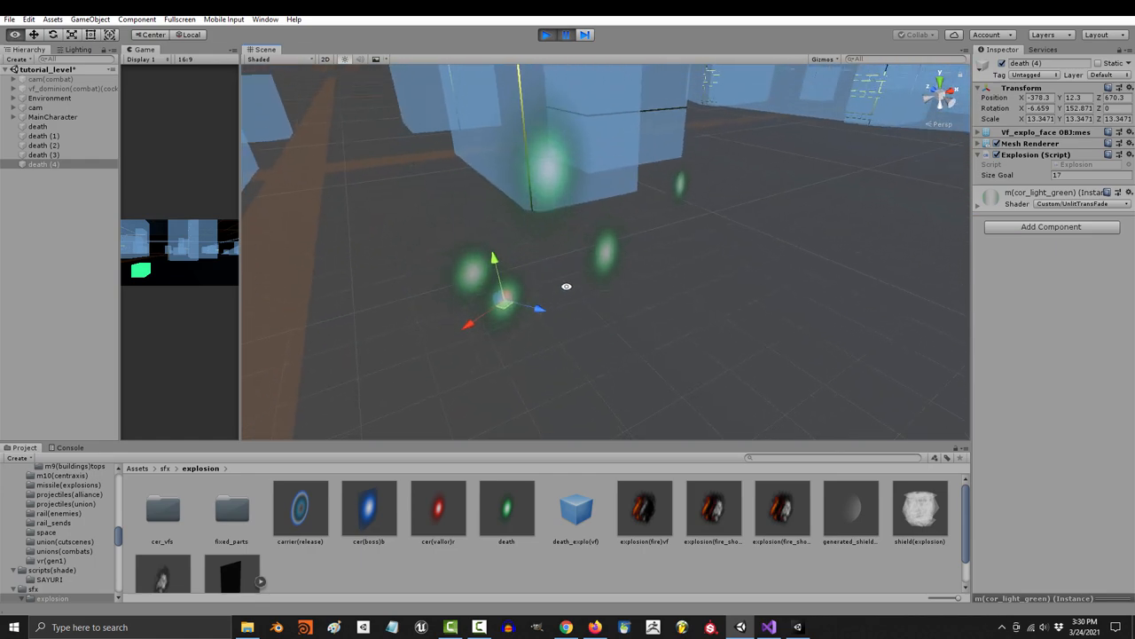
{"action": "left_click", "coordinate": [546, 34]}
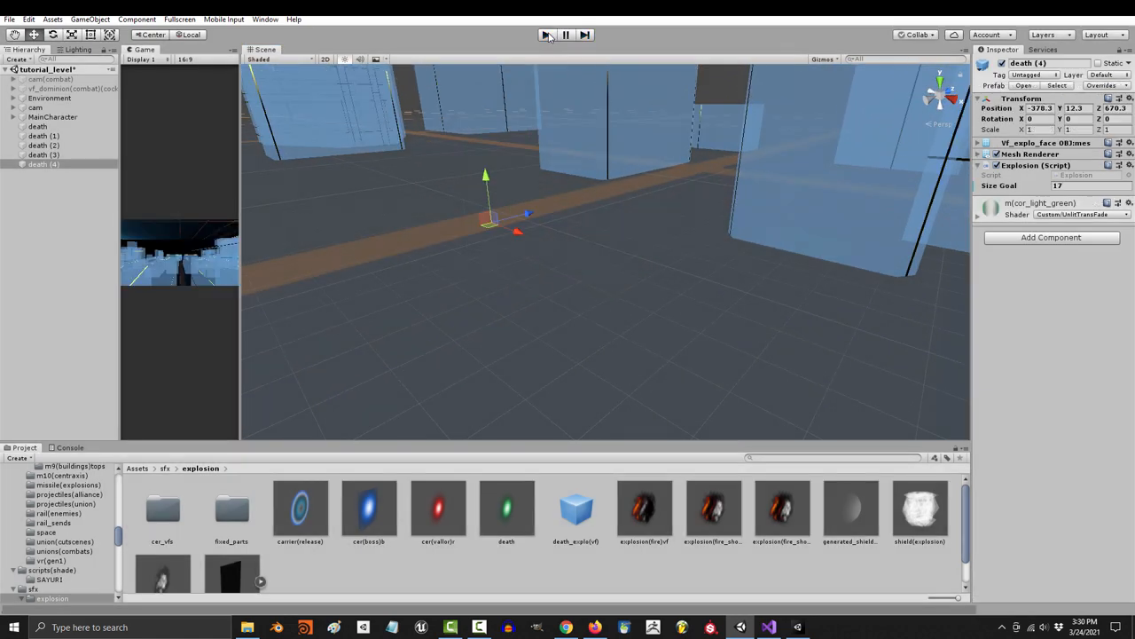
{"action": "left_click", "coordinate": [768, 627]}
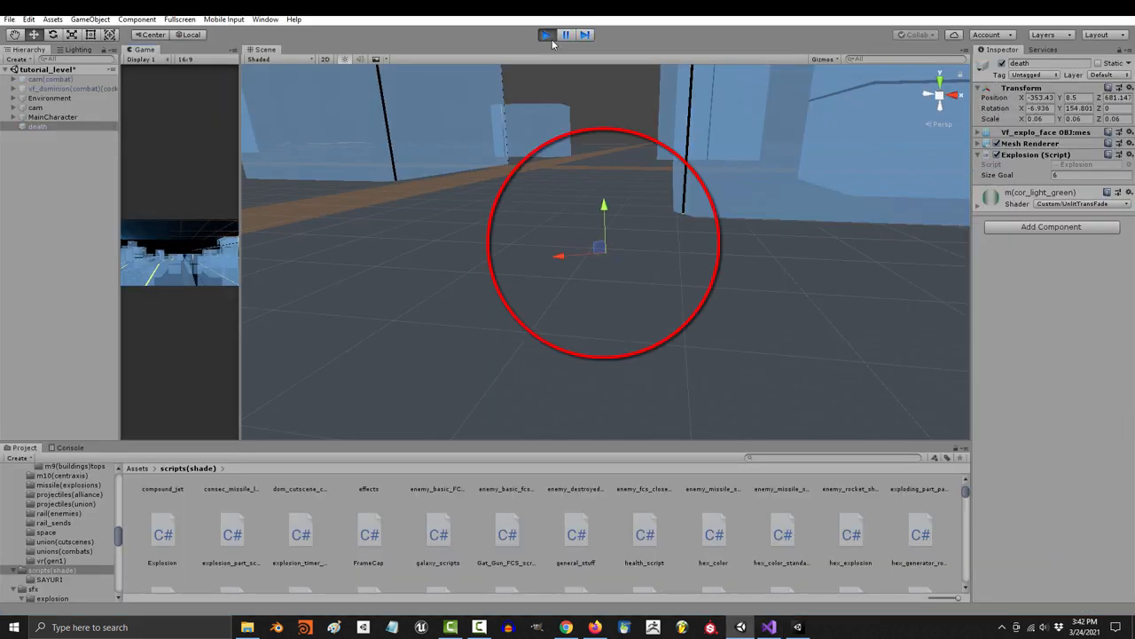
Test-drive the cube in Play mode, then select the death prefab and open CollisionTest.cs.
{"action": "left_click", "coordinate": [547, 35]}
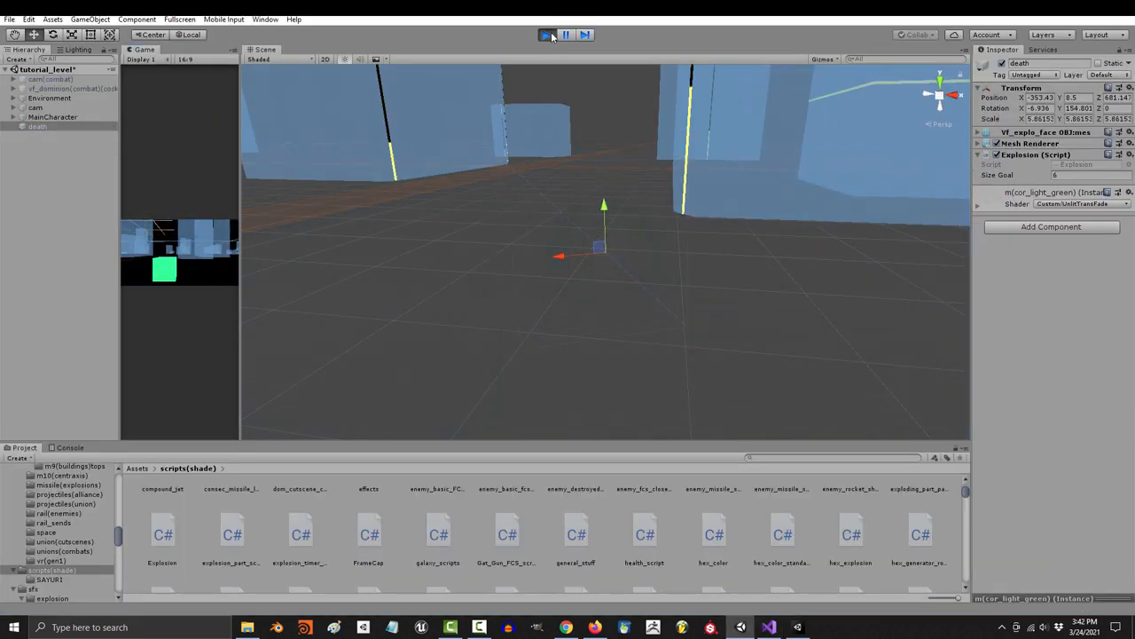
{"action": "left_click", "coordinate": [547, 35]}
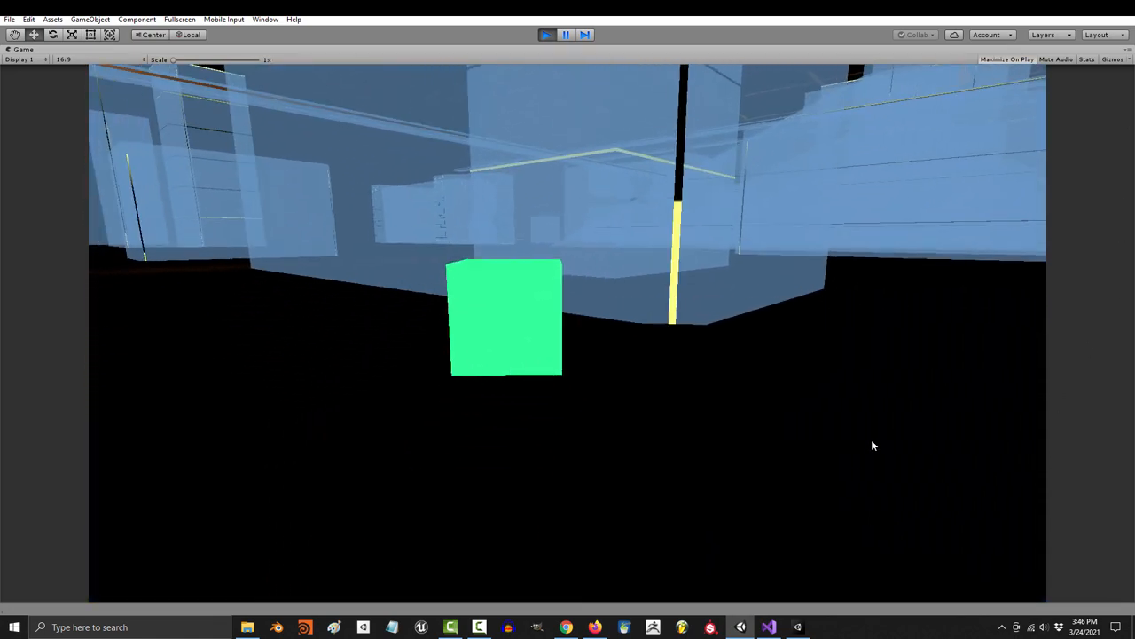
{"action": "left_click", "coordinate": [547, 35]}
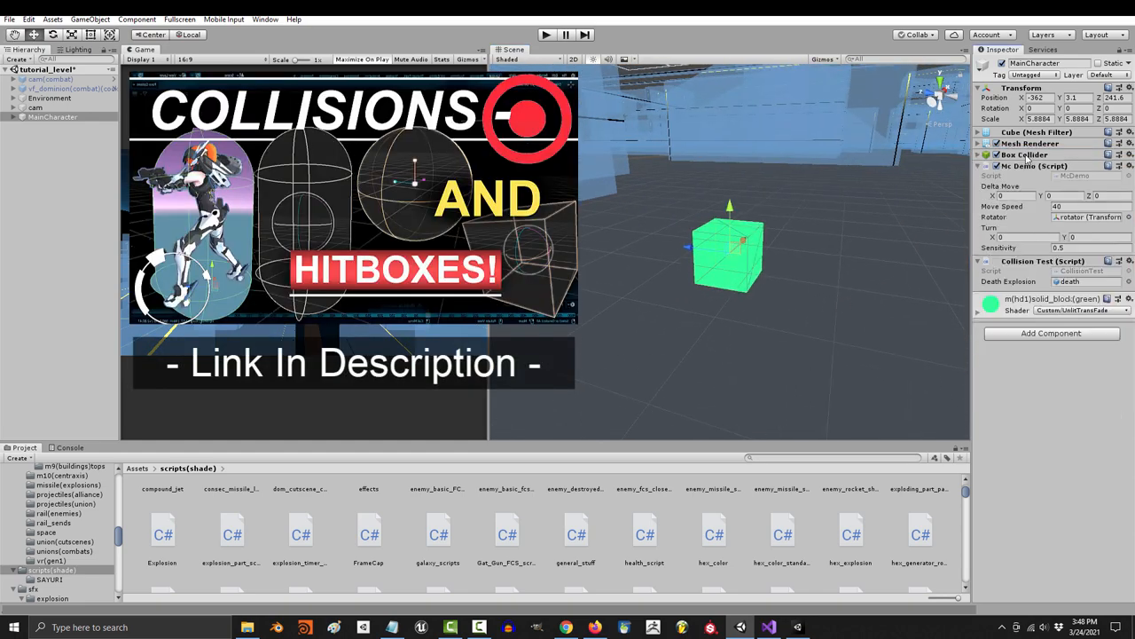
{"action": "left_click", "coordinate": [506, 507]}
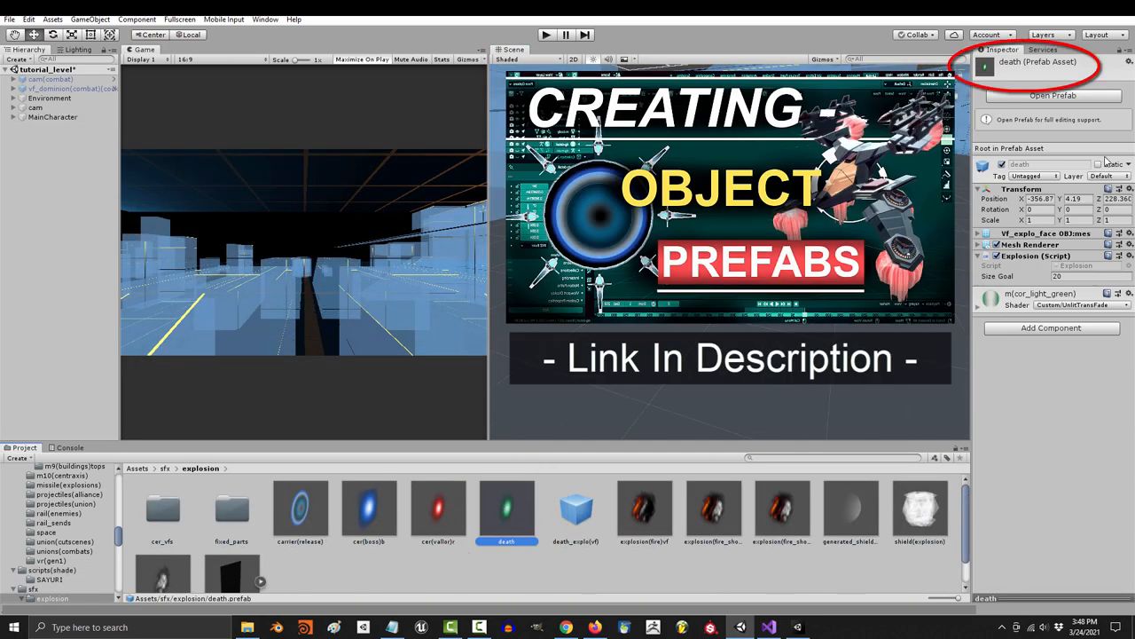
{"action": "left_click", "coordinate": [768, 627]}
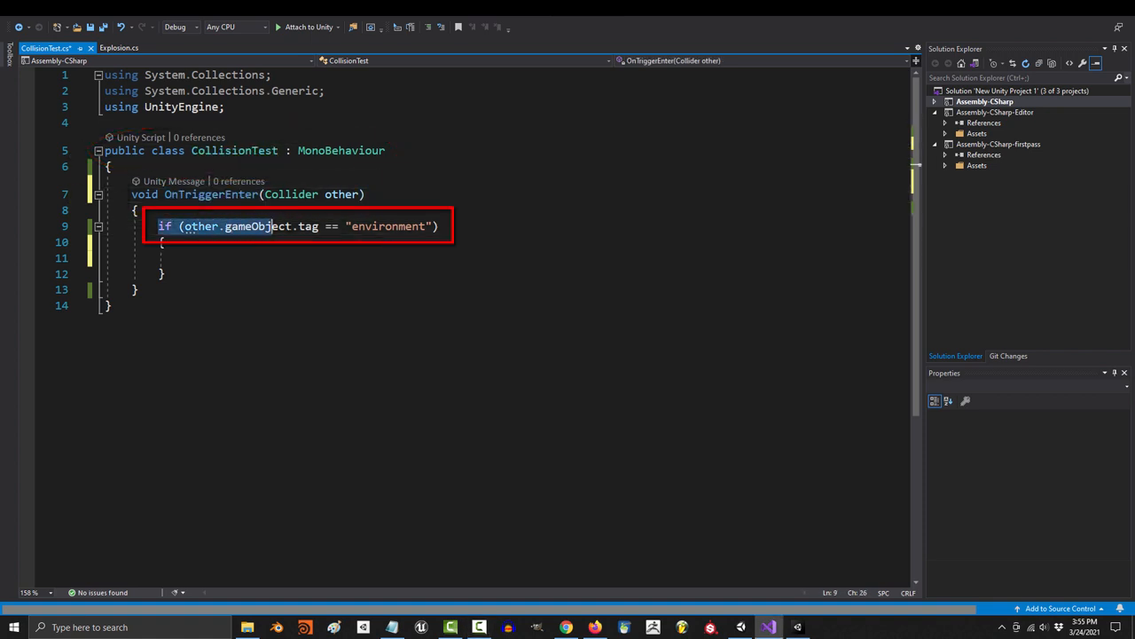
Add a public GameObject deathExplosion, instantiate it at the cube's position and rotation, and destroy the cube.
{"action": "type", "text": "des"}
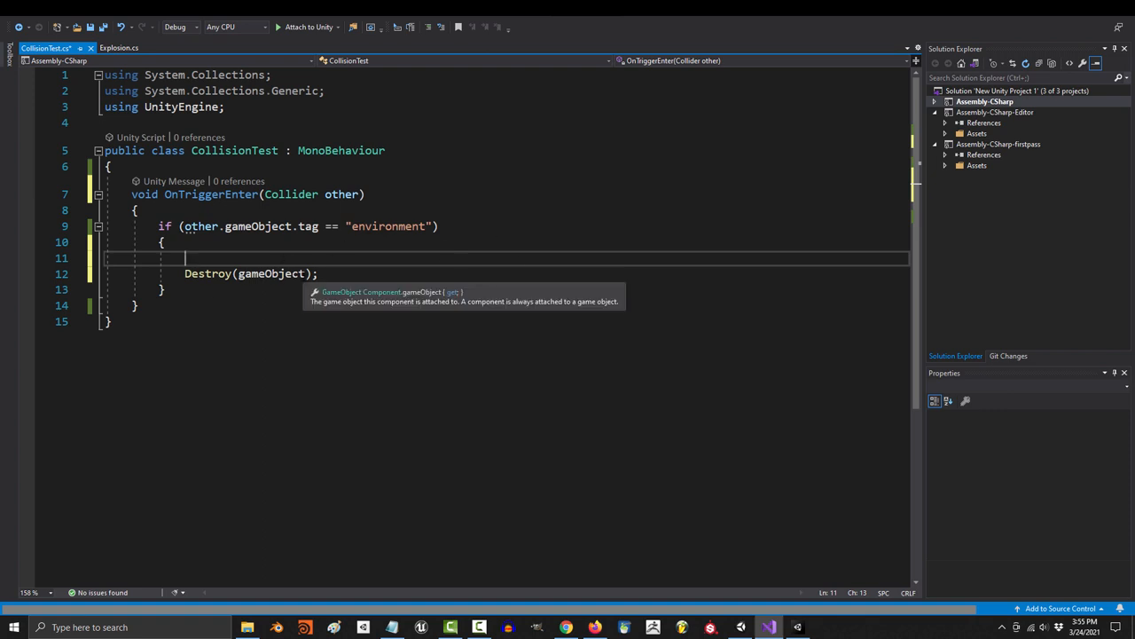
{"action": "type", "text": "public gameObject deathExplosion;"}
{"action": "type", "text": "Instantiate(d);"}
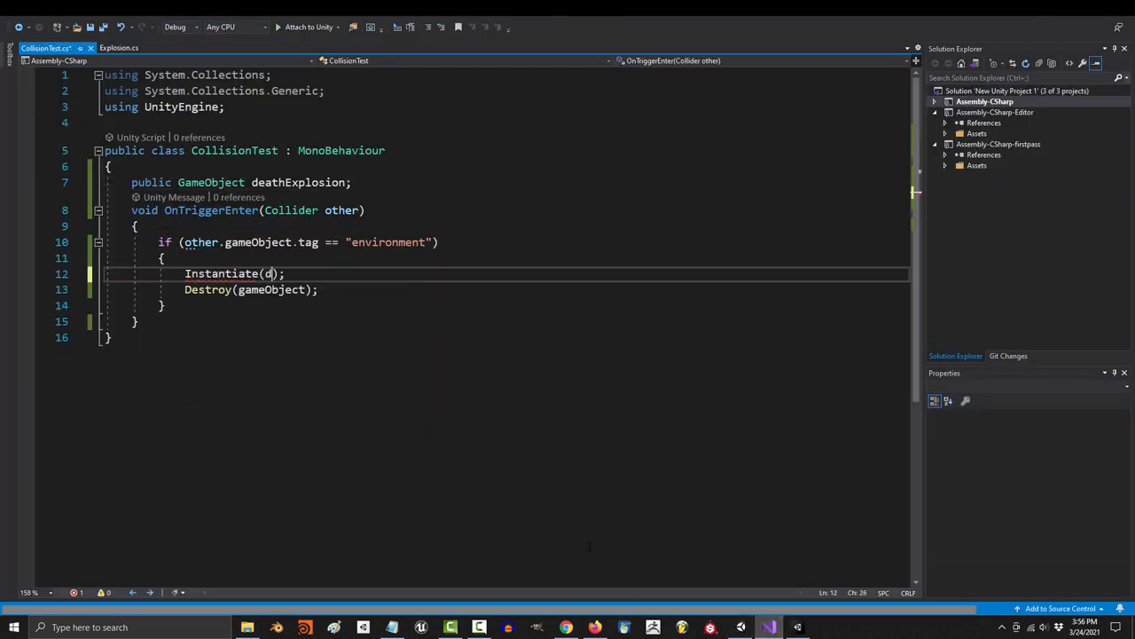
{"action": "type", "text": "eathExplosion, transform.position, transform."}
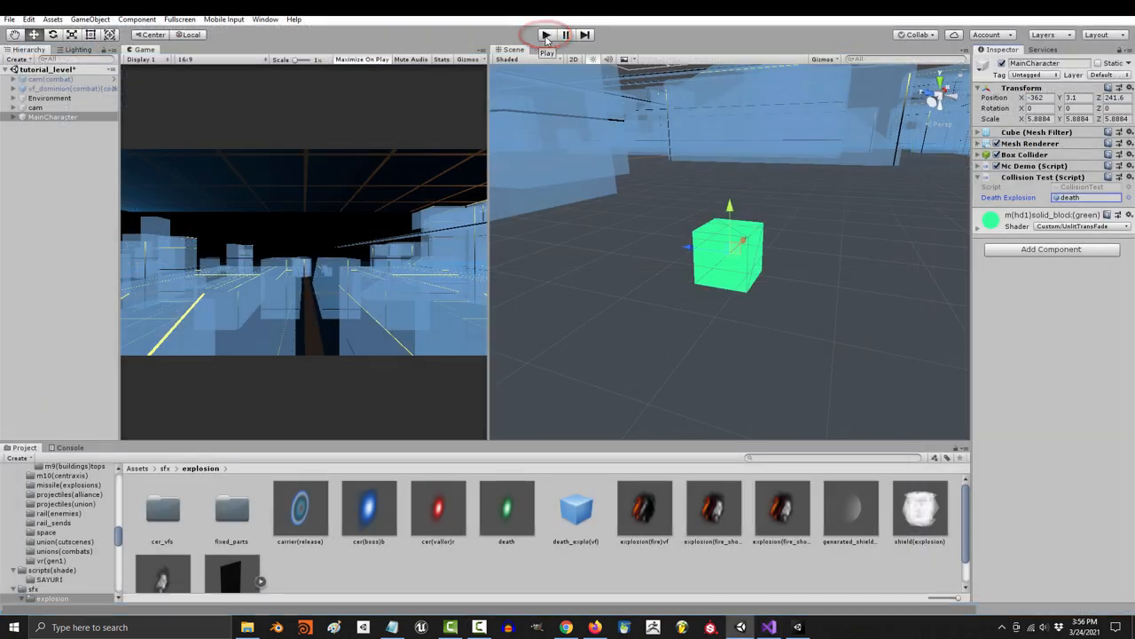
Play the scene and drive the cube into a wall to spawn a death(Clone) explosion.
{"action": "left_click", "coordinate": [546, 35]}
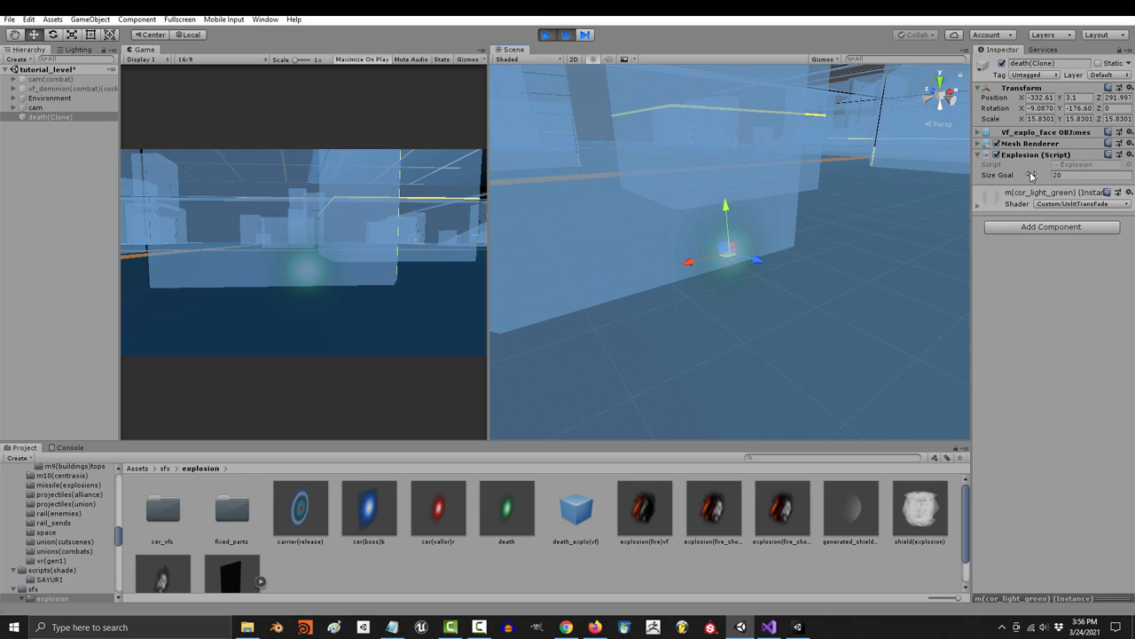
{"action": "mouse_move", "coordinate": [537, 85]}
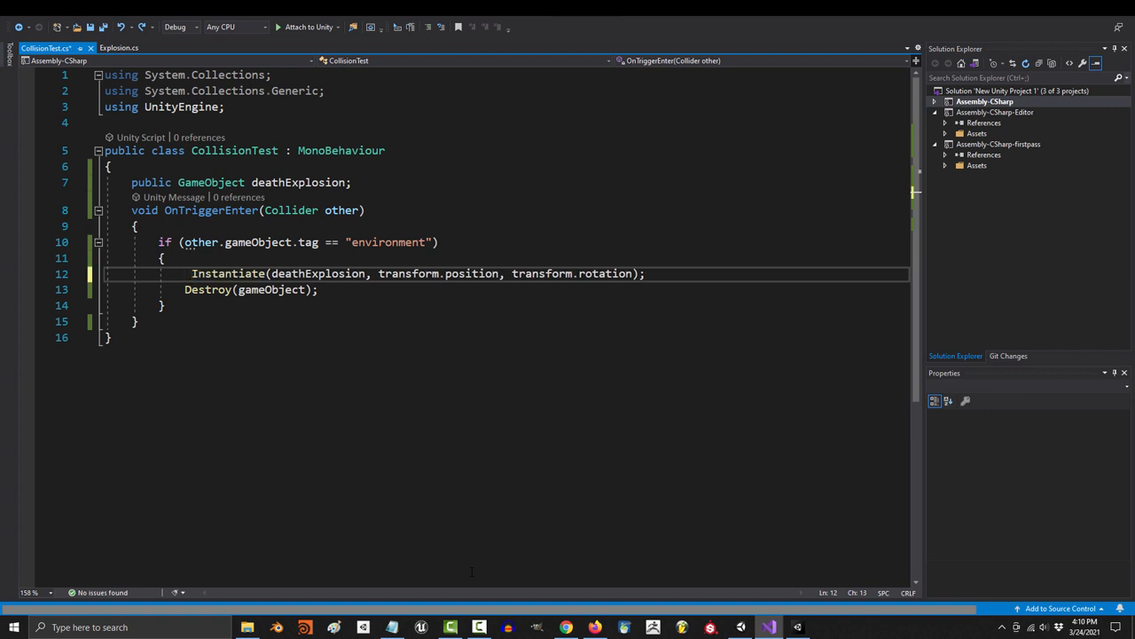
Store the instantiated explosion as GameObject deathObj and replay to see a larger burst.
{"action": "type", "text": "GameObject"}
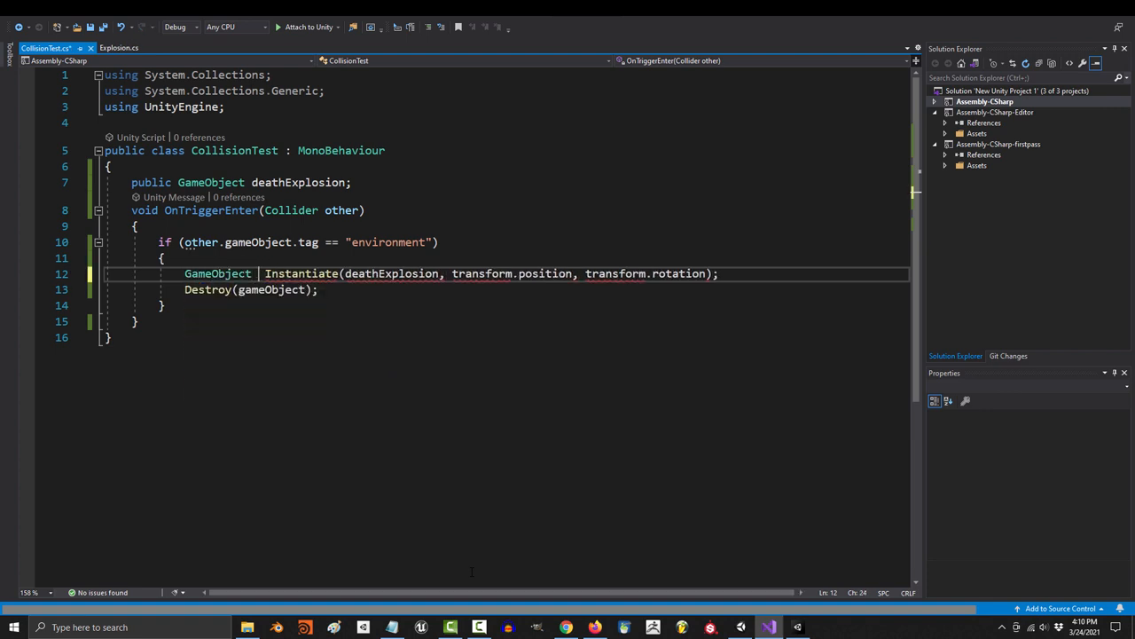
{"action": "type", "text": "deathObj ="}
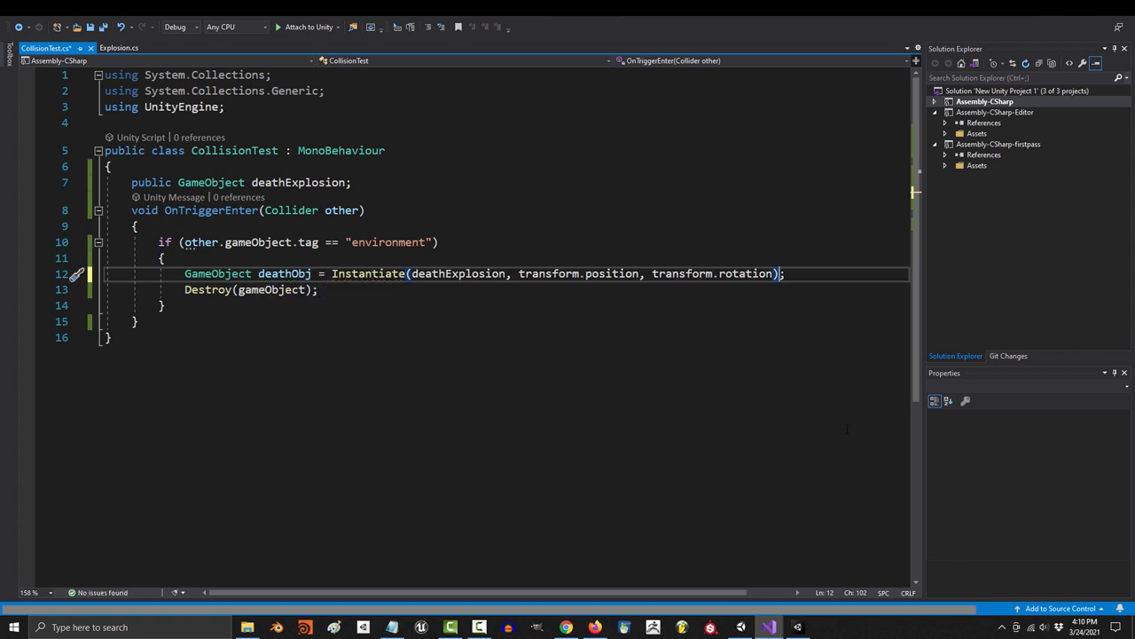
{"action": "type", "text": "as GameObject"}
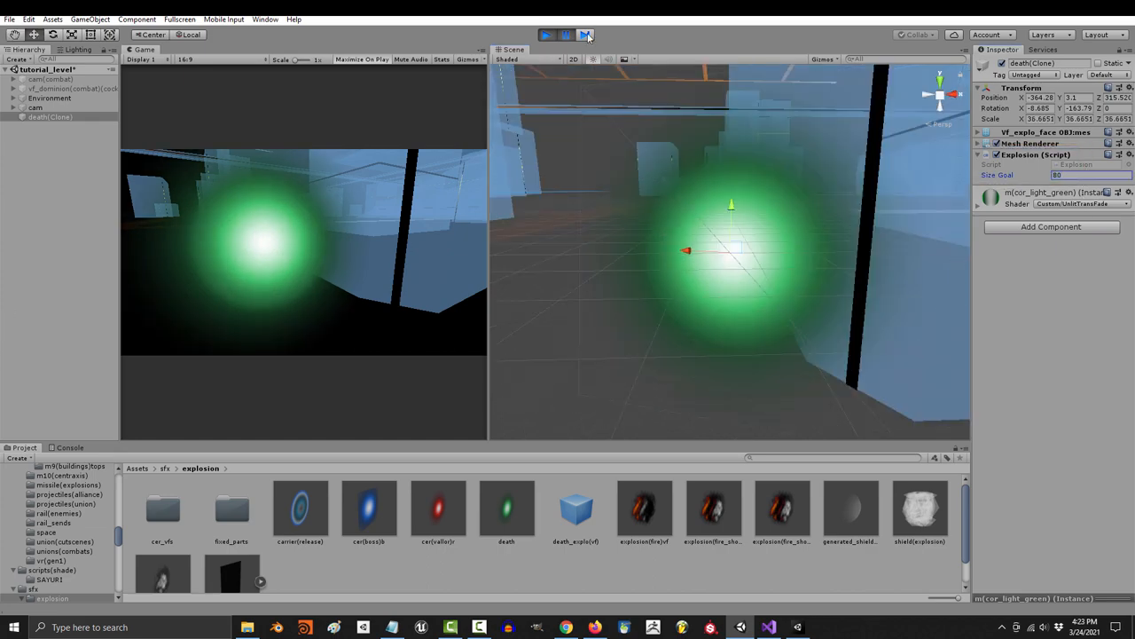
{"action": "left_click", "coordinate": [546, 34]}
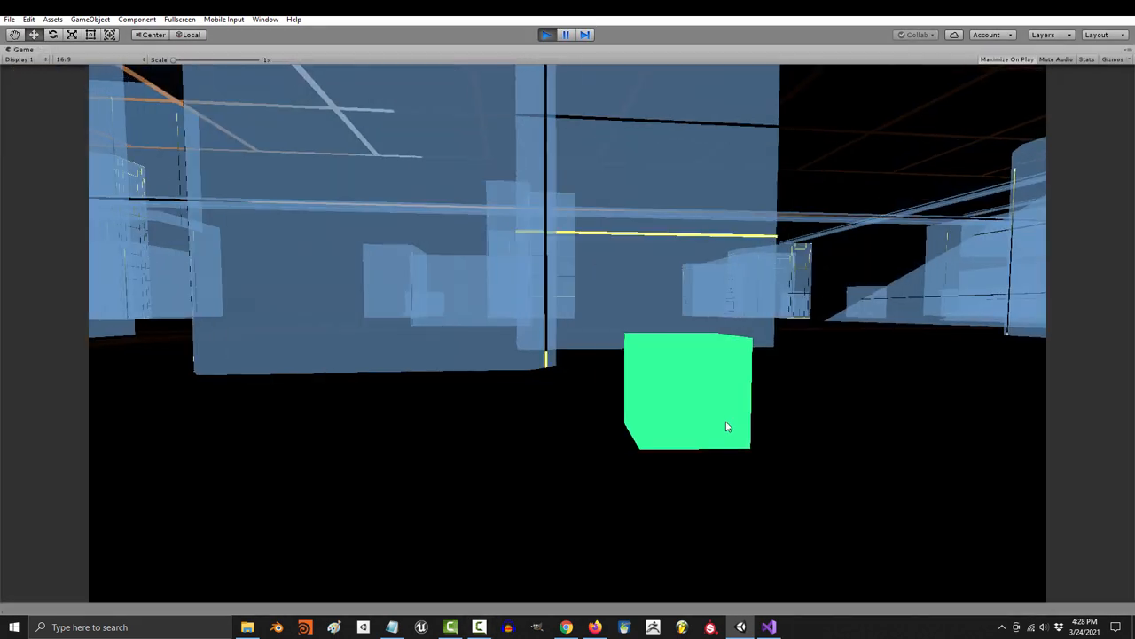